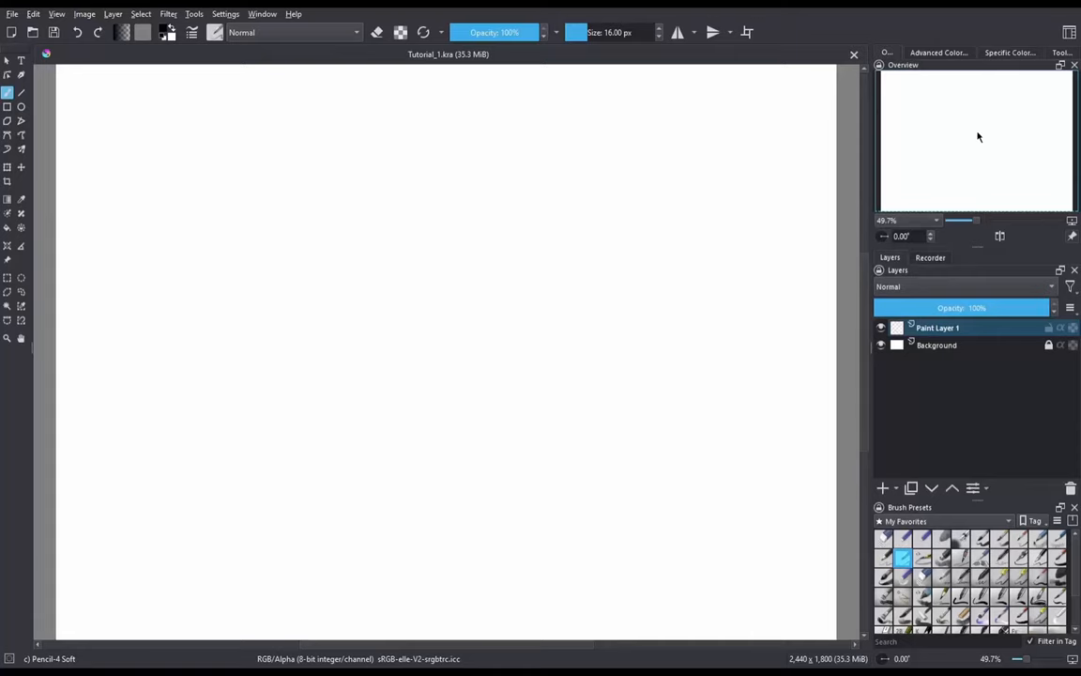
Step: Sketch the left-side spheres with curved contour lines wrapping across their surfaces
triple_click(615, 32)
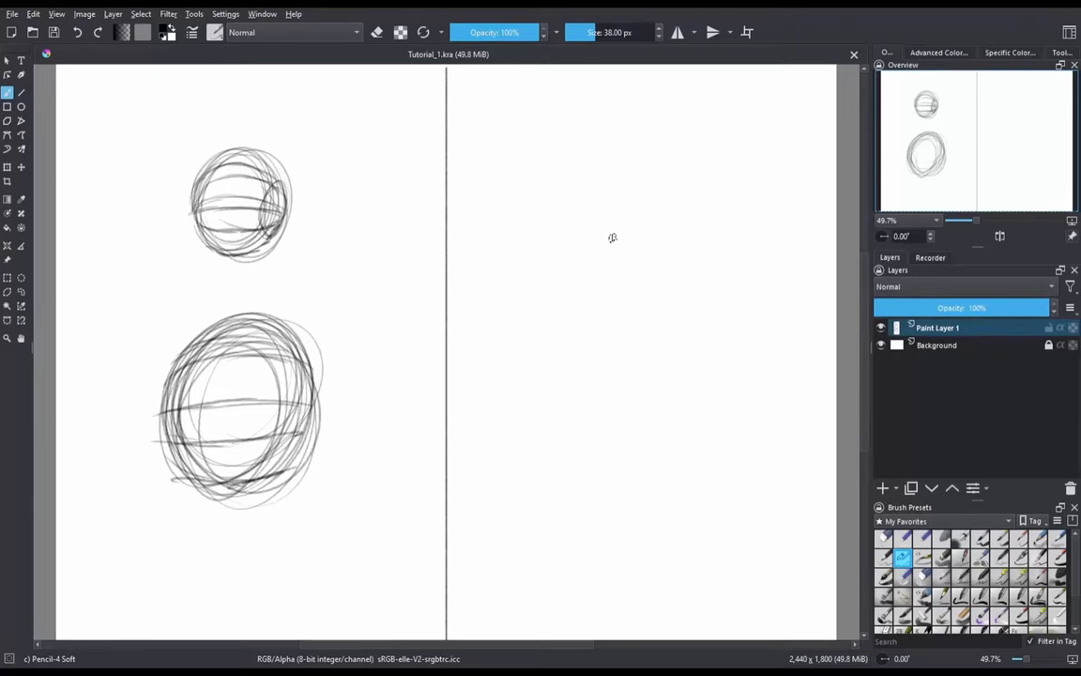
left_click_drag(158, 167, 204, 180)
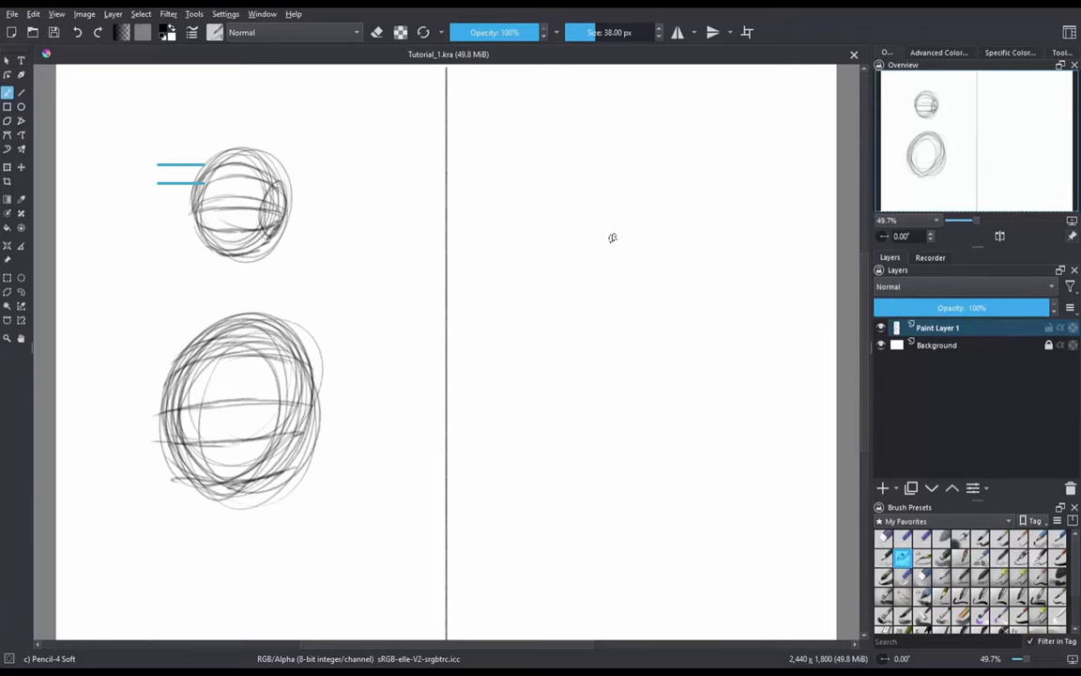
left_click_drag(159, 241, 202, 240)
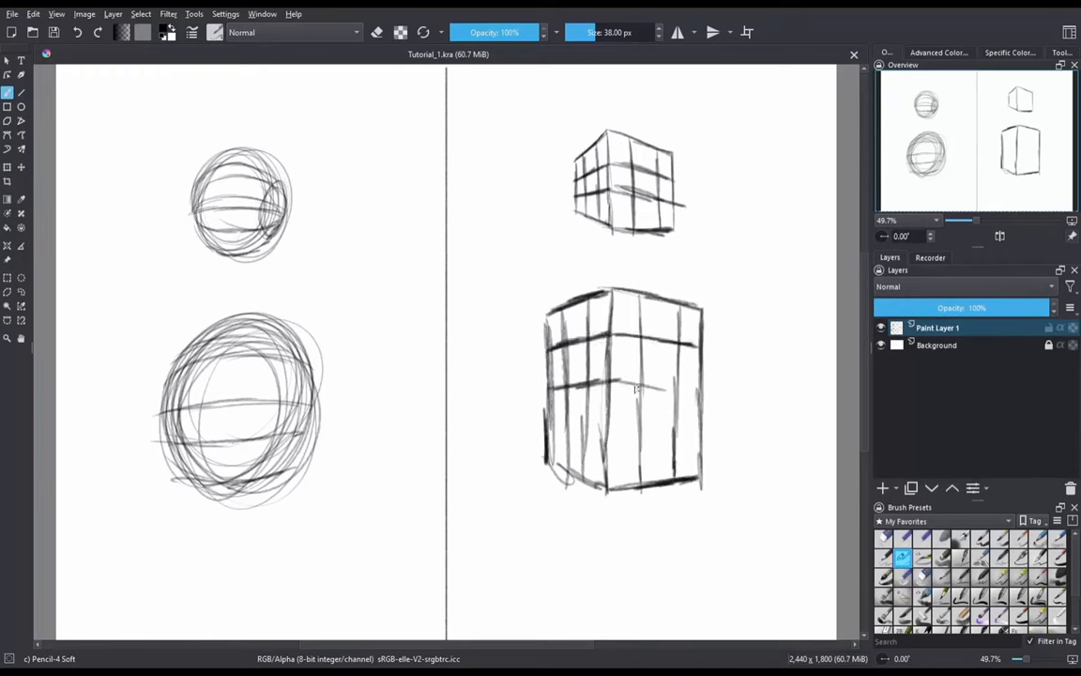
Step: Add a new paint layer above the sketch and fade the grouped guide shapes
left_click(883, 487)
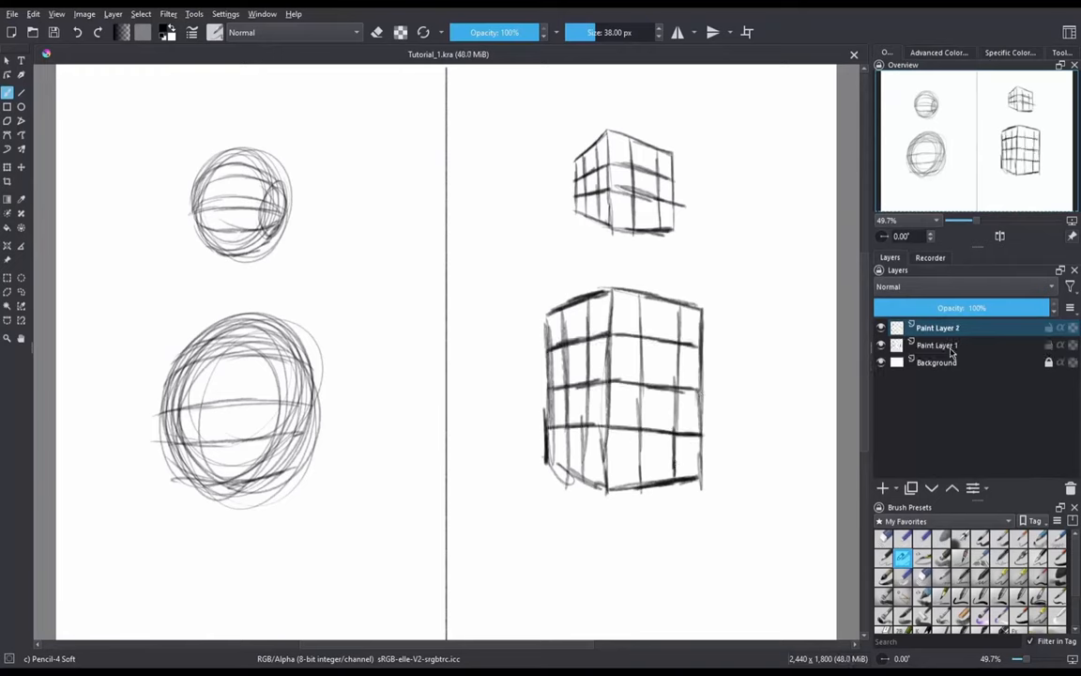
left_click_drag(676, 180, 725, 181)
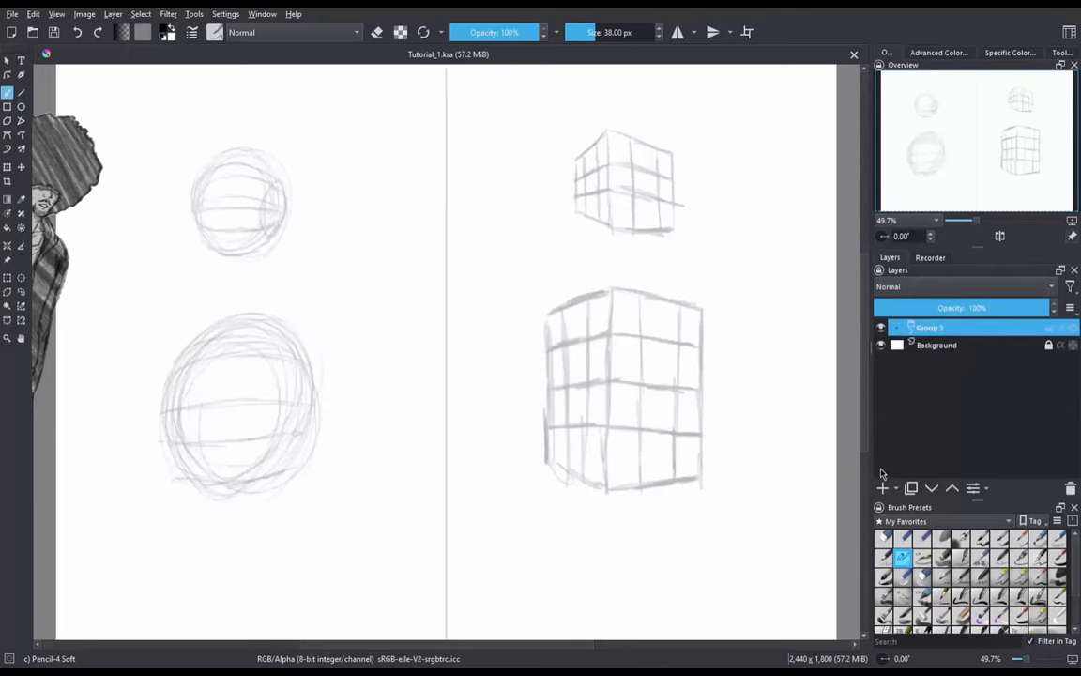
Step: Add the text labels 'Feminine' over the spheres and 'Masculine' over the boxes
type("Feminine")
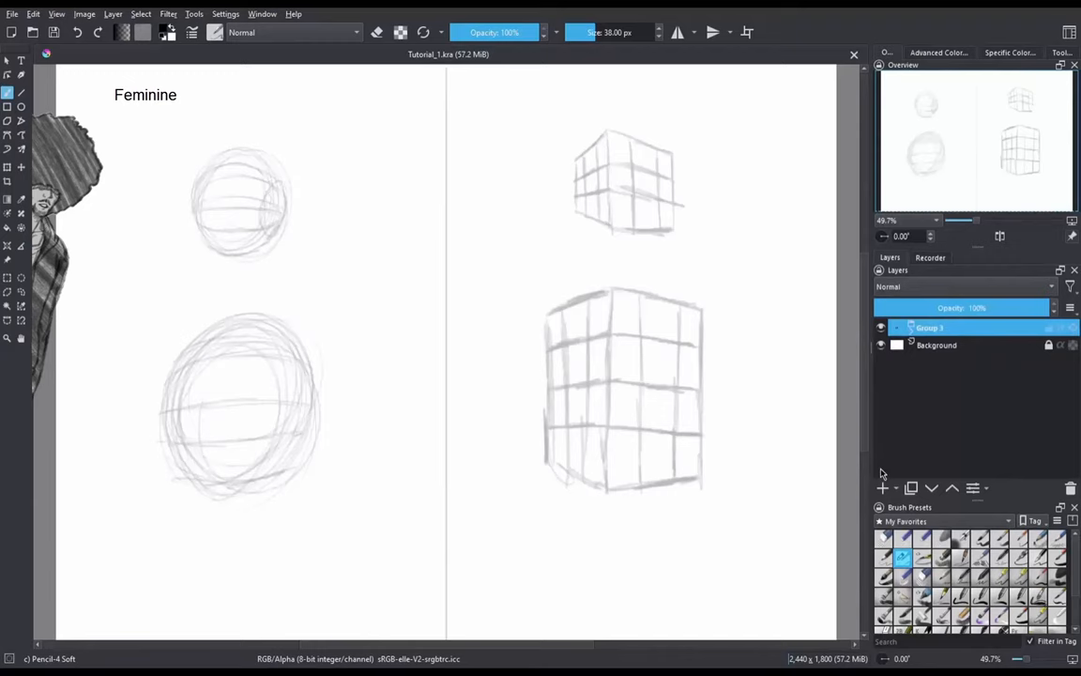
type("Masculine")
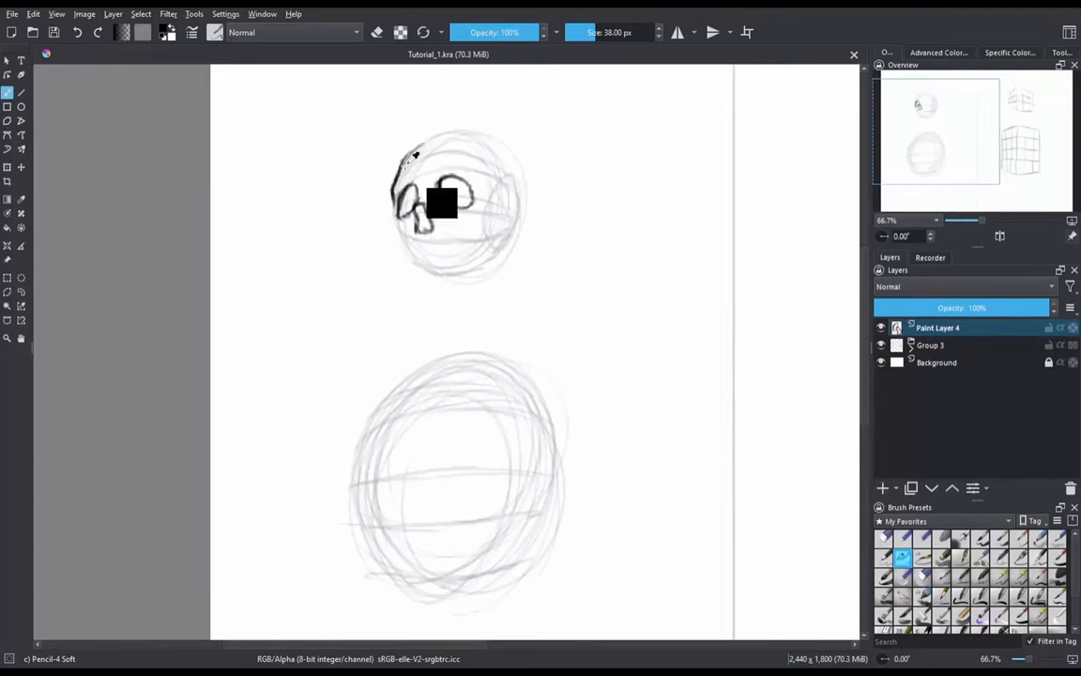
Step: Draw the skull outline with dark eye sockets over the upper sphere guide
left_click_drag(469, 188, 413, 244)
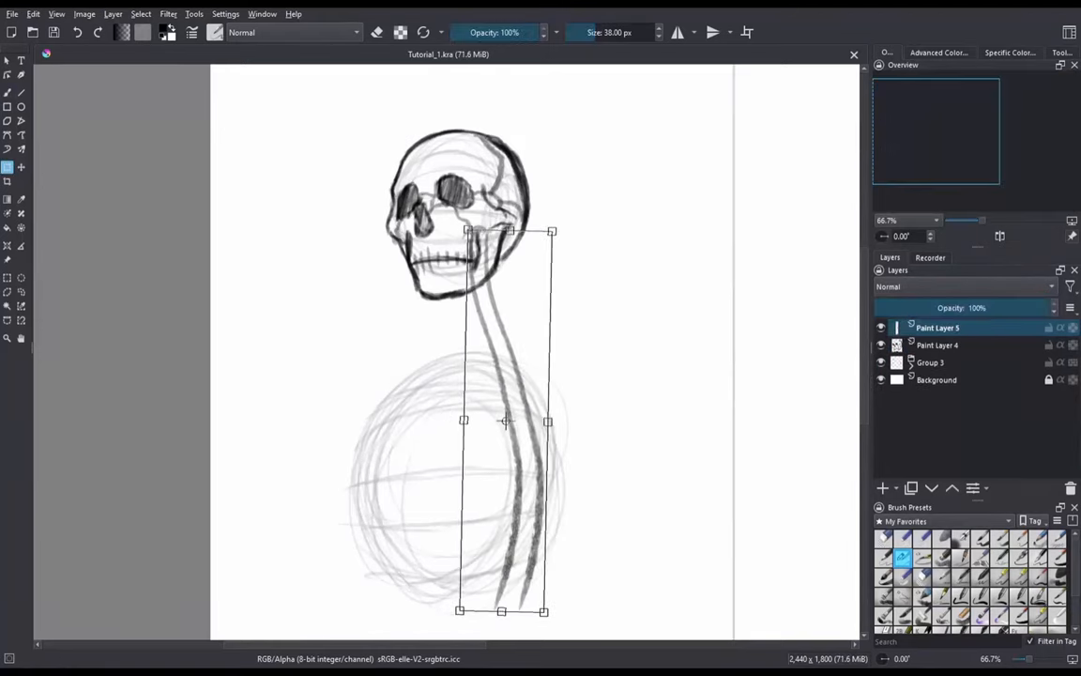
Step: Tidy the ladder-like spine with the eraser, then draw rib curves wrapping around it
left_click(938, 345)
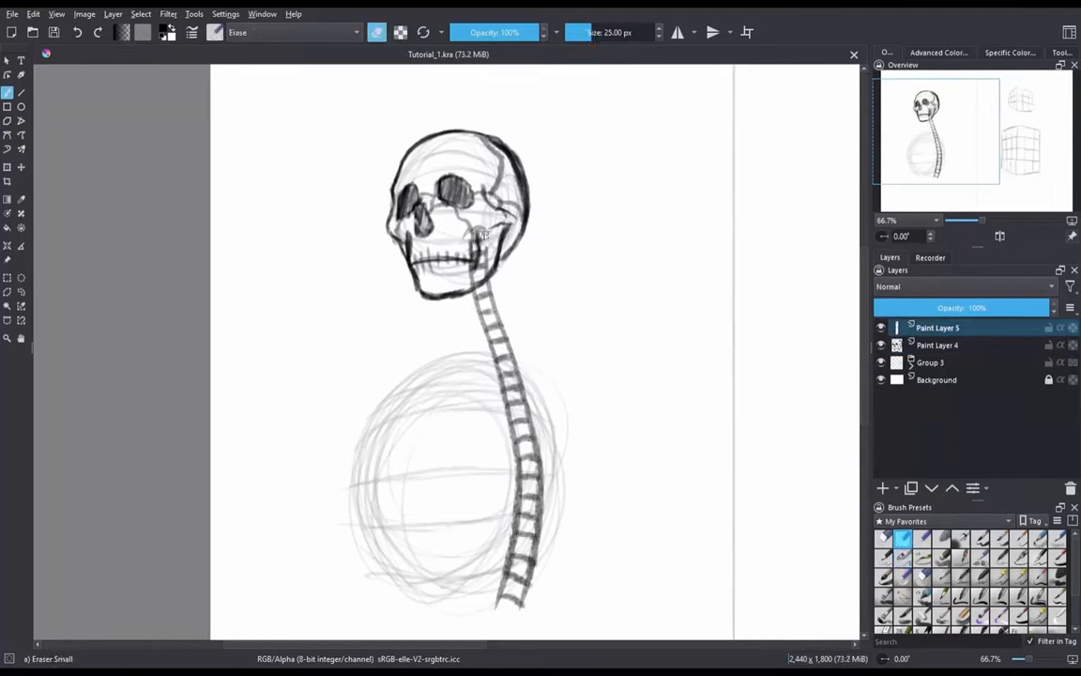
left_click(938, 345)
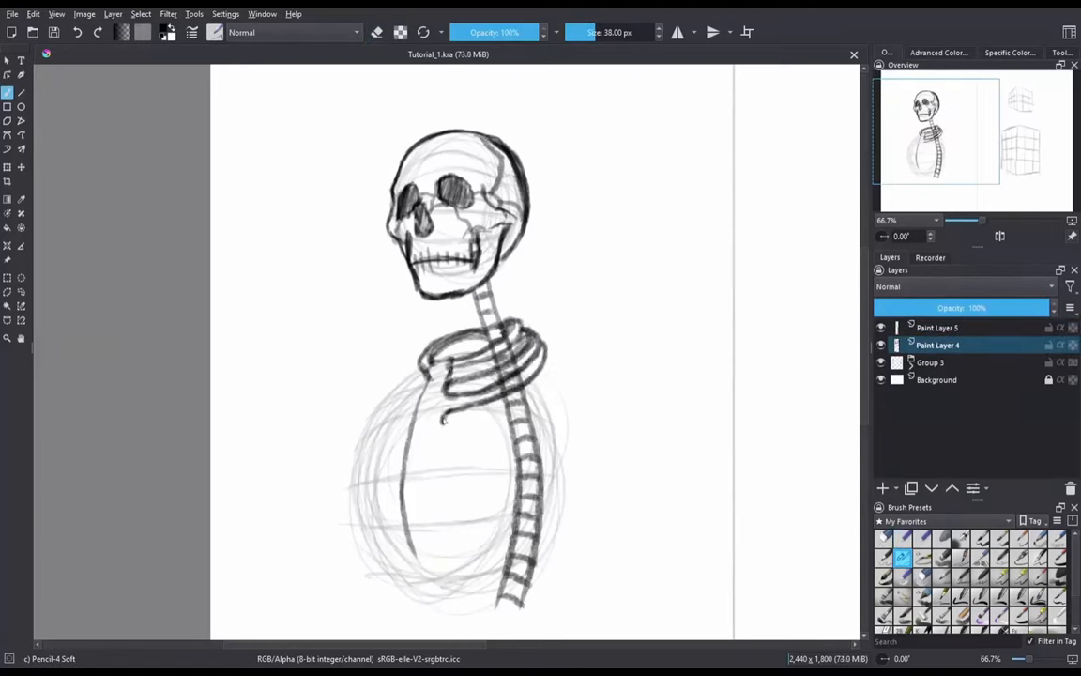
left_click_drag(441, 360, 563, 441)
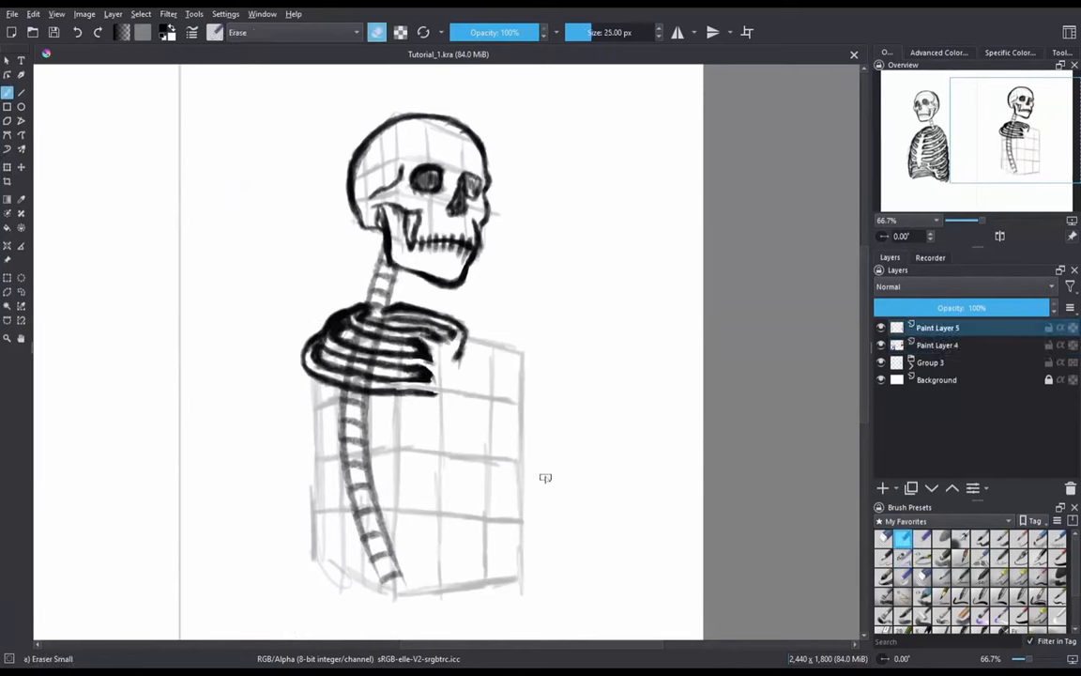
Step: On a new layer, stroke in the left skeleton's collarbone and clean up stray marks
left_click(901, 556)
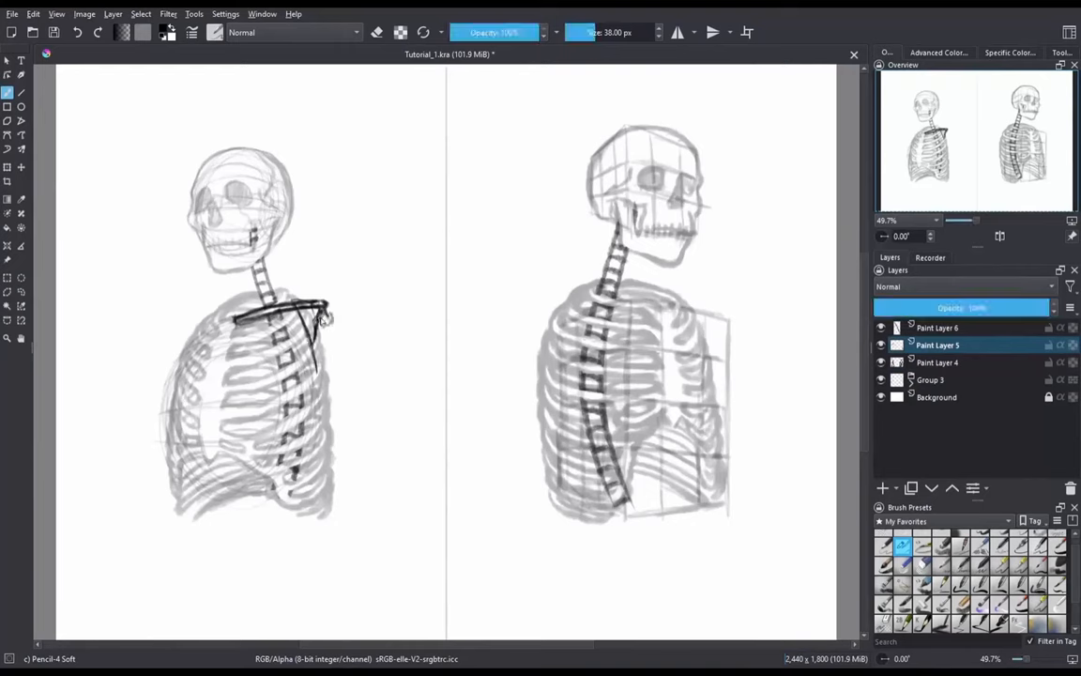
left_click_drag(319, 309, 310, 366)
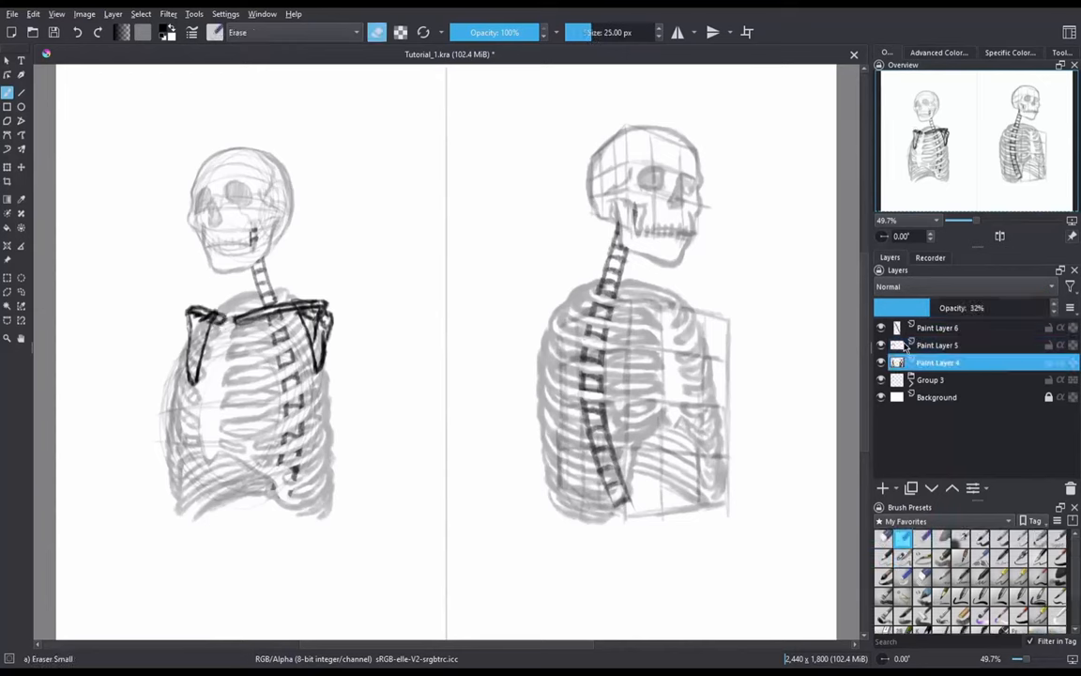
left_click(937, 345)
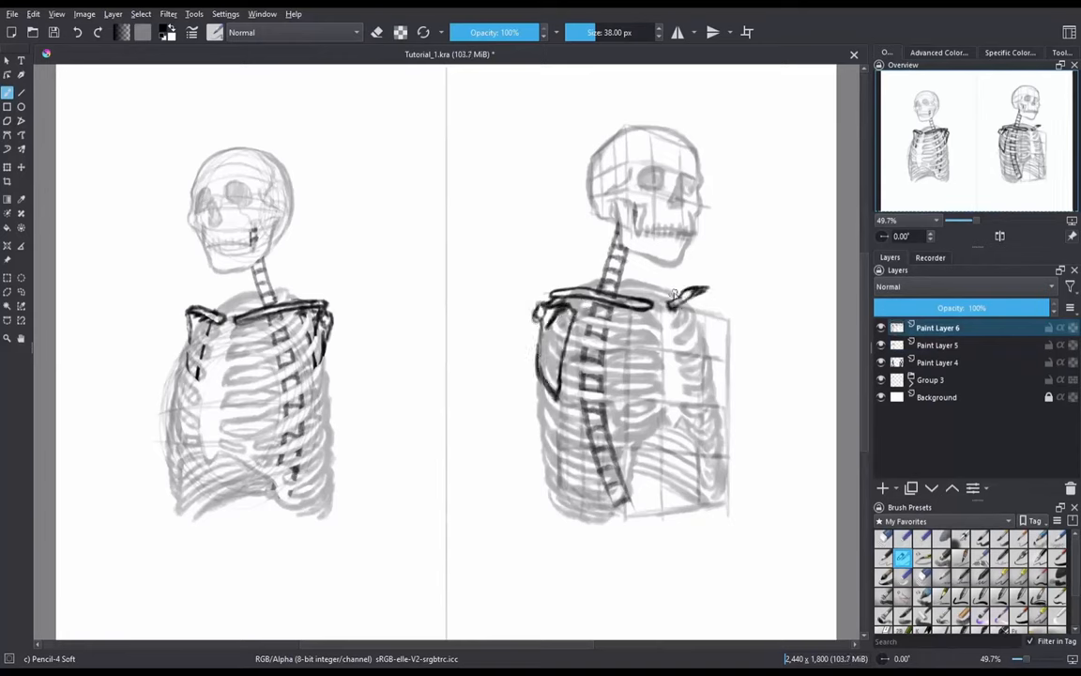
Step: Stroke in the right skeleton's collarbone and shoulder blade, erasing stray marks
left_click_drag(675, 297, 709, 319)
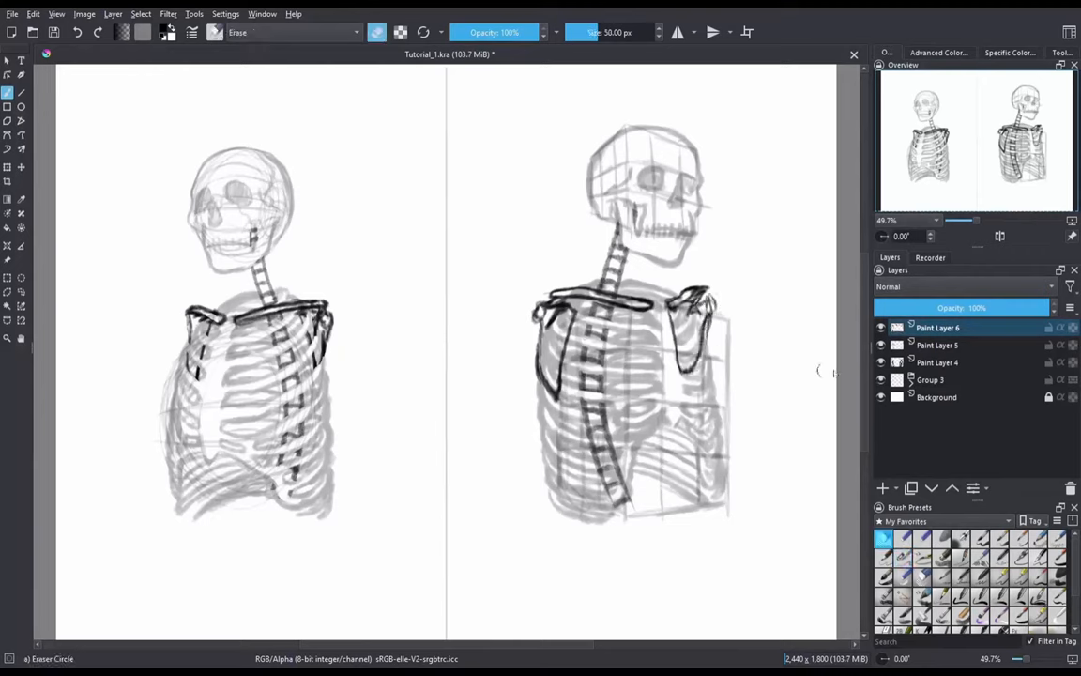
left_click(900, 560)
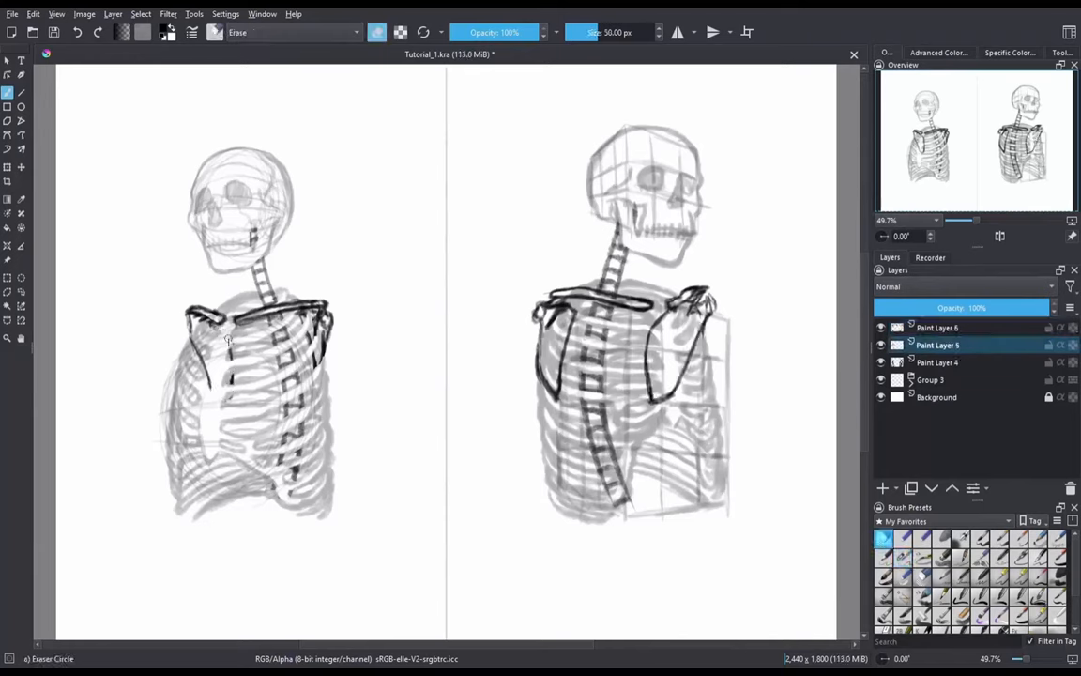
left_click(939, 362)
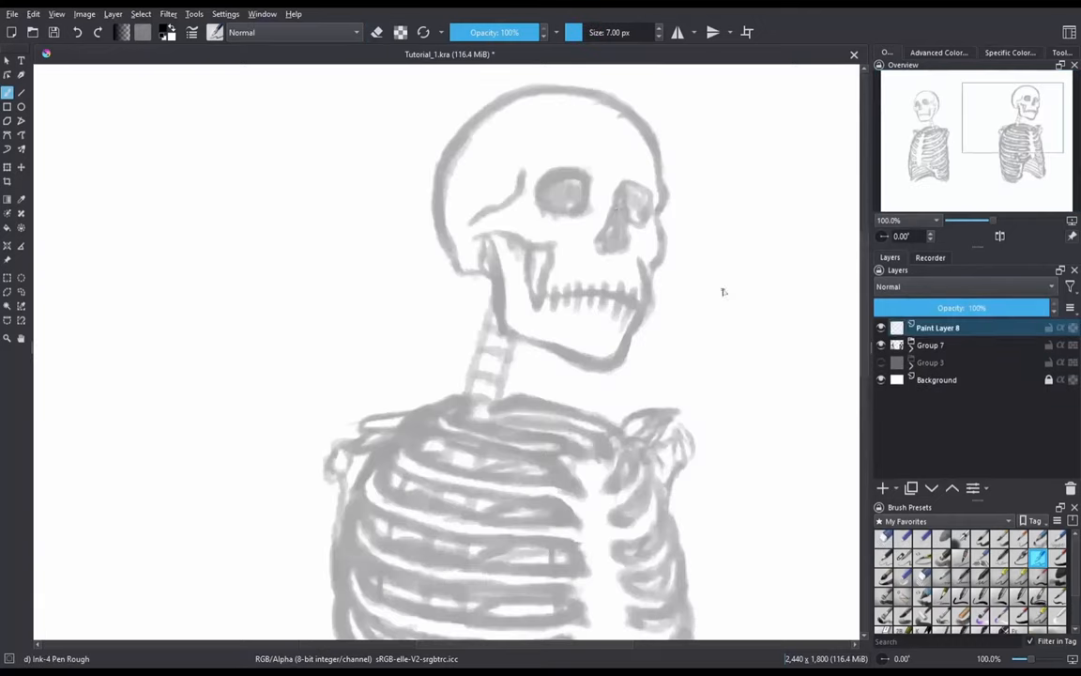
Step: Trace clean ink lines over the right skeleton's skull, neck vertebrae, clavicles and top ribs
scroll("up", 3)
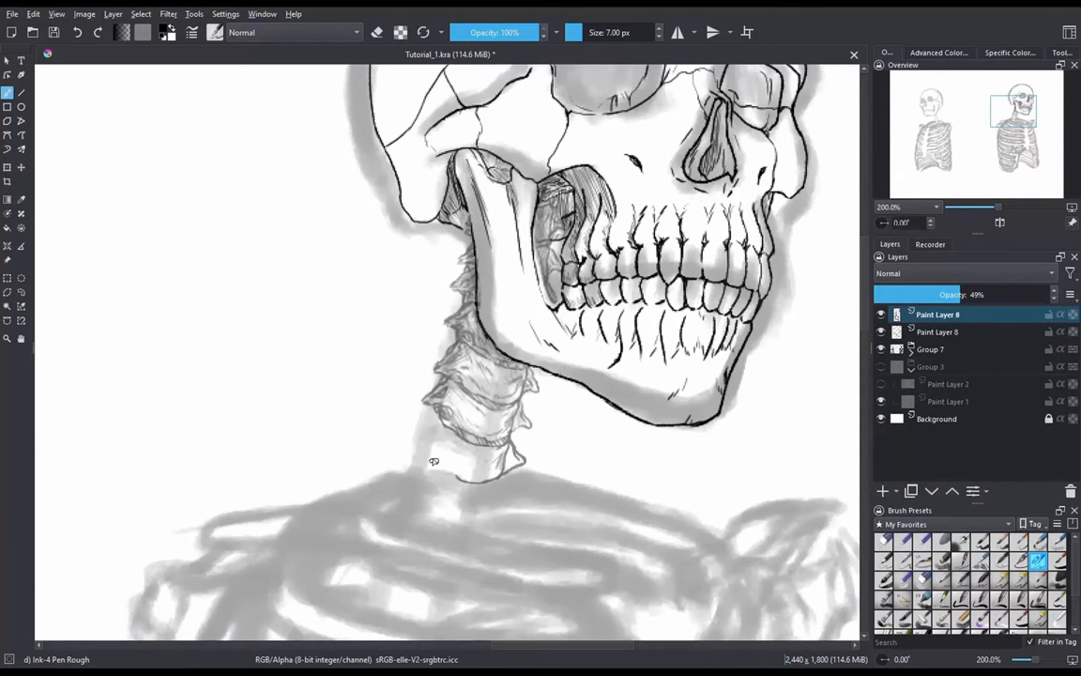
left_click(937, 330)
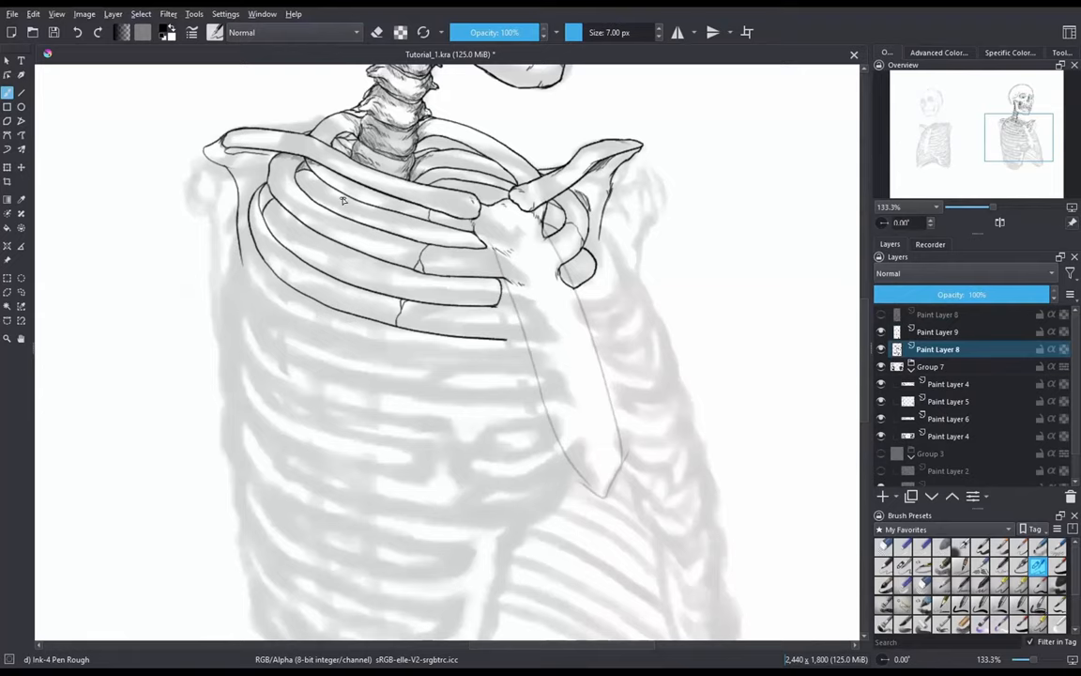
Step: Ink the remaining ribs and sternum and hatch shadows across the right ribcage
scroll("down", 3)
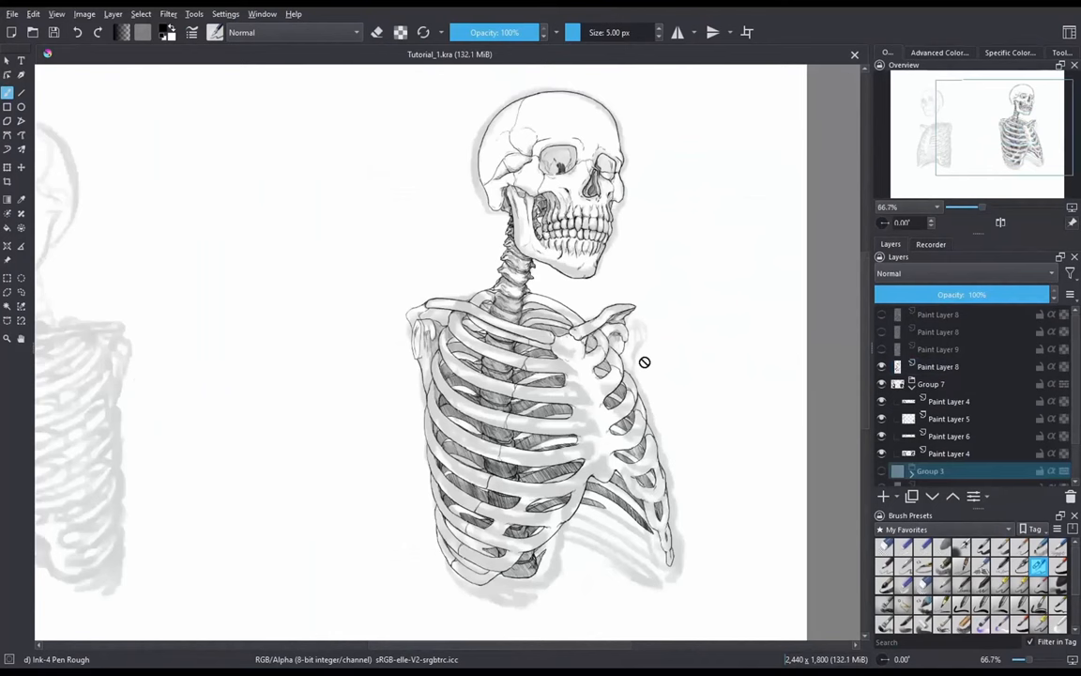
mouse_move(833, 415)
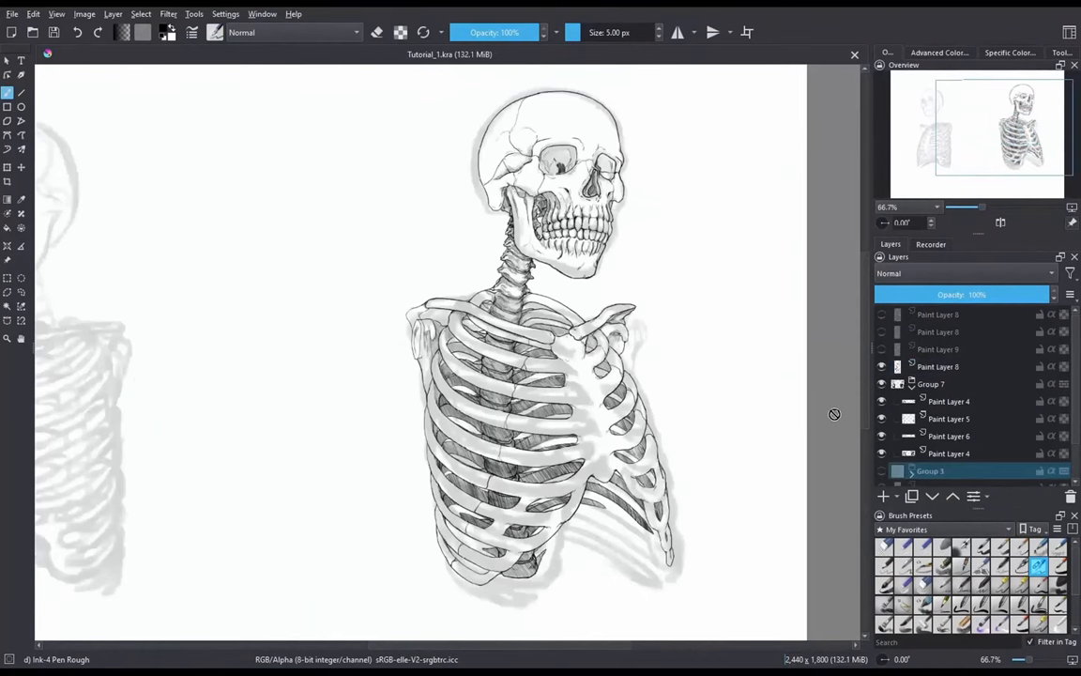
Step: Lay fine parallel hatch strokes over the sternum and beneath each rib for shaded volume
left_click(880, 366)
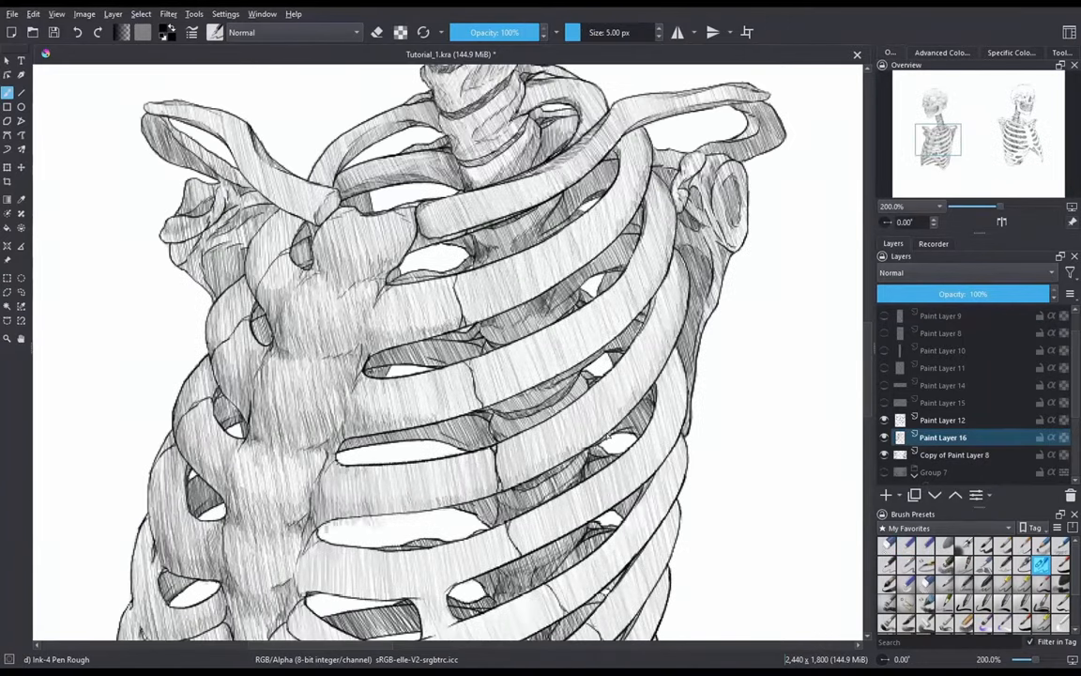
scroll("down", 3)
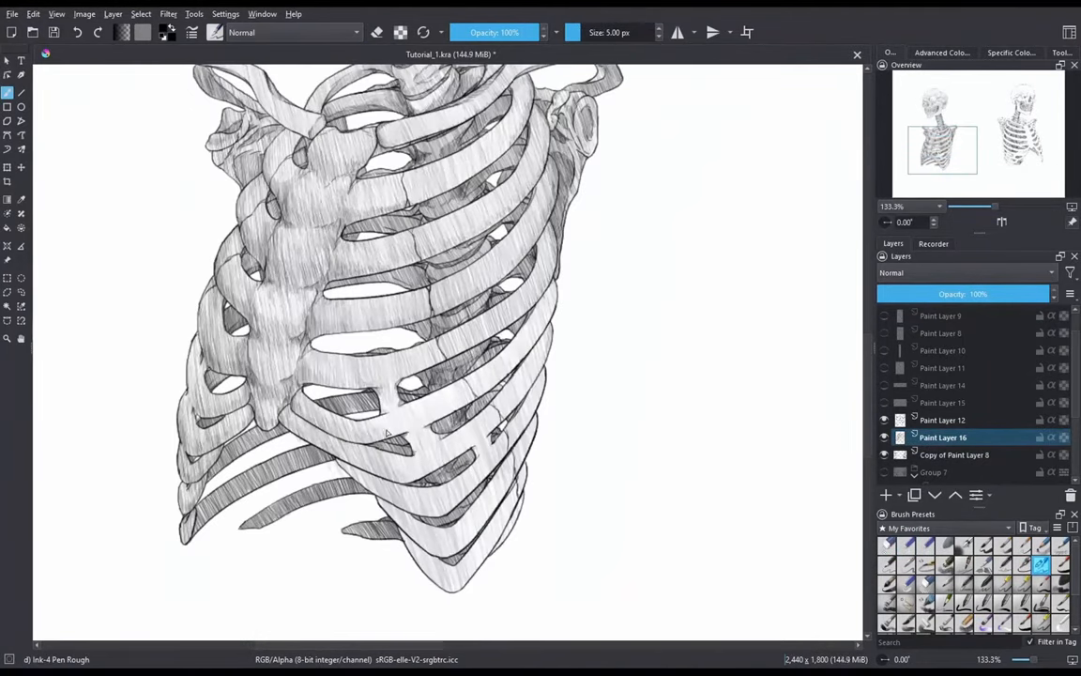